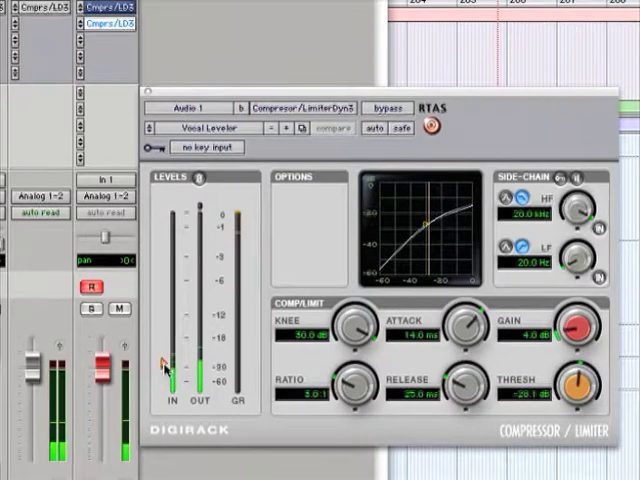
- Nudge the Vocal Leveler preset's threshold and gain so Audio 1's compression departs from the preset
click(328, 130)
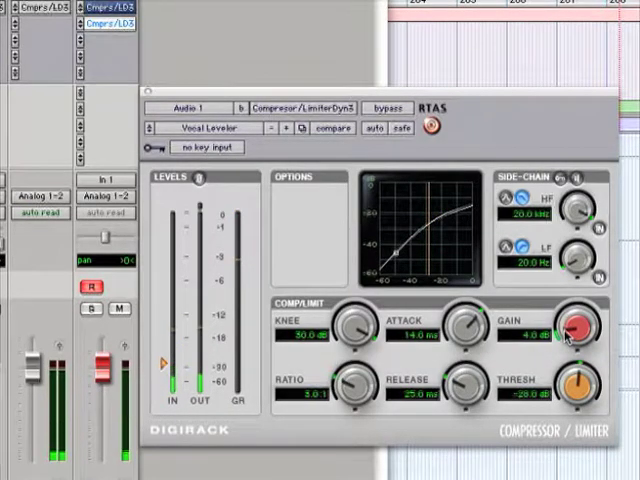
drag(570, 324, 572, 330)
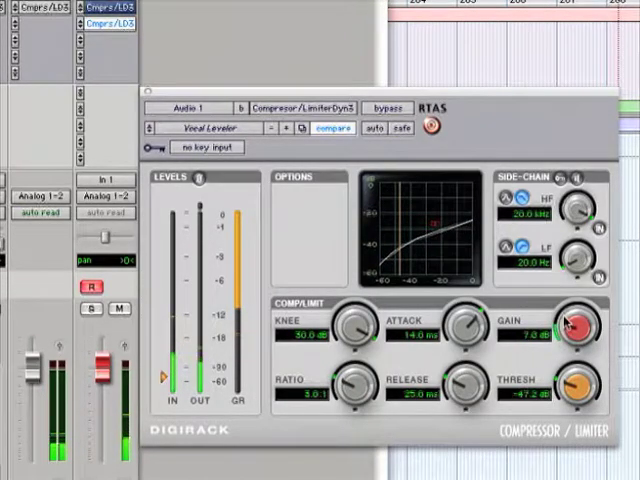
drag(570, 320, 576, 310)
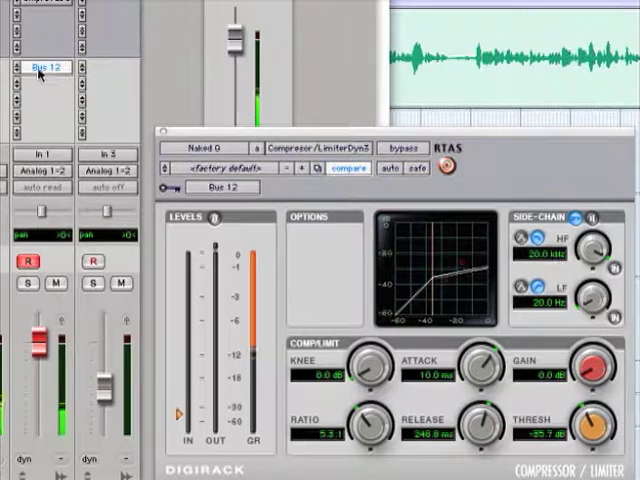
mouse_move(44, 68)
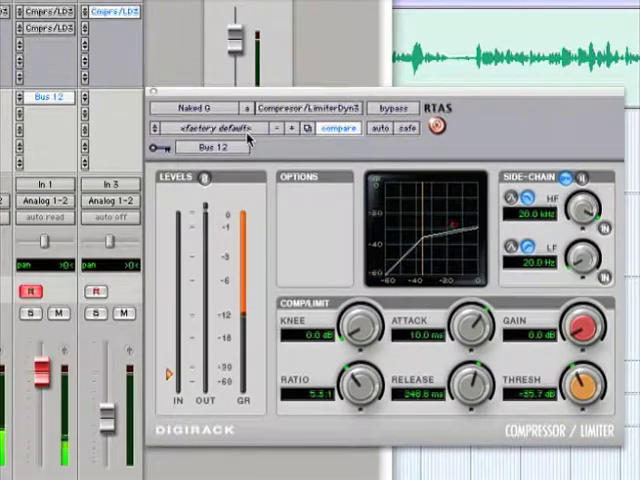
mouse_move(336, 246)
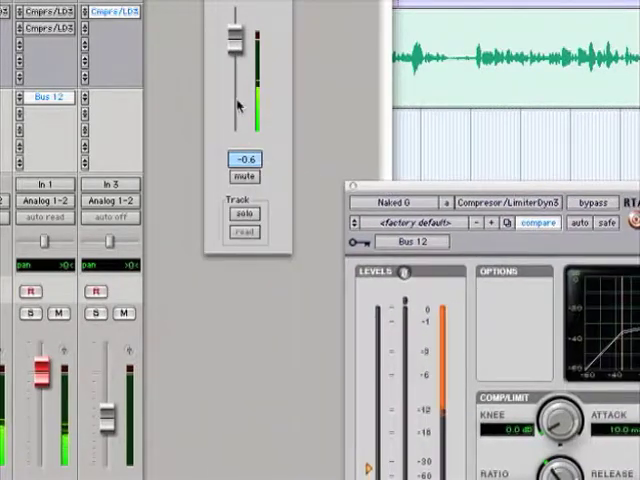
mouse_move(470, 190)
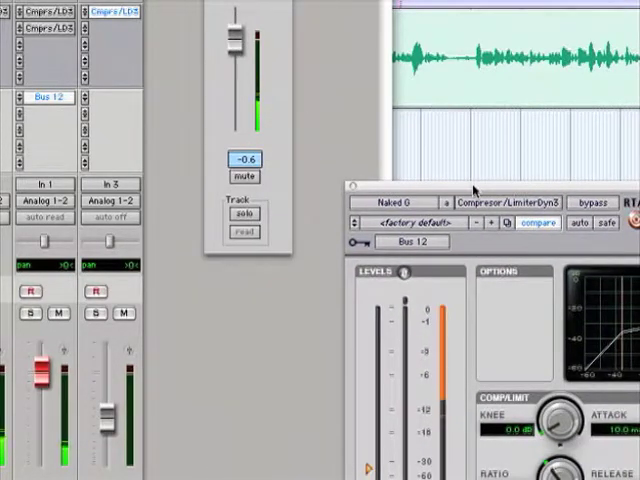